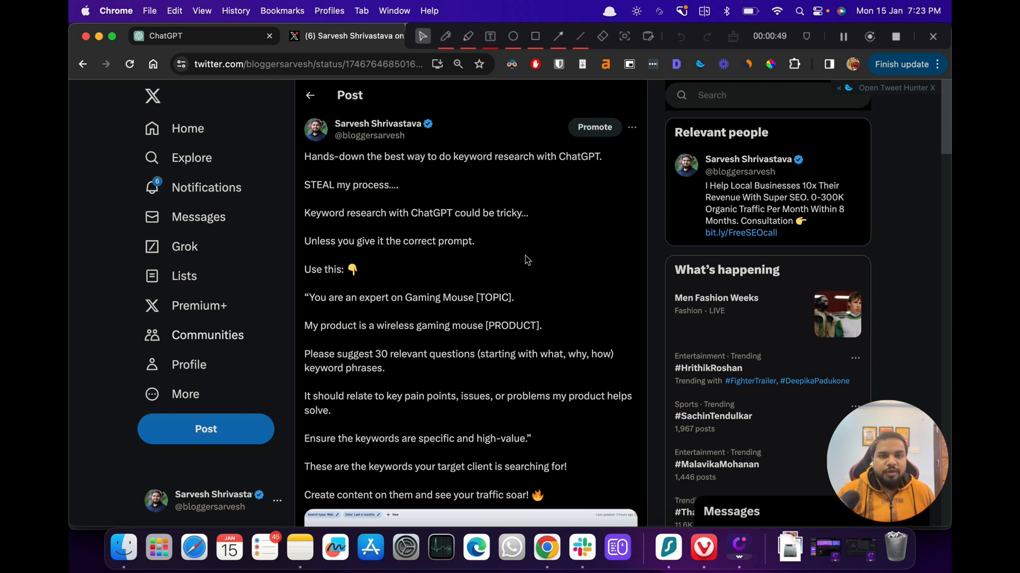
mouse_move(327, 286)
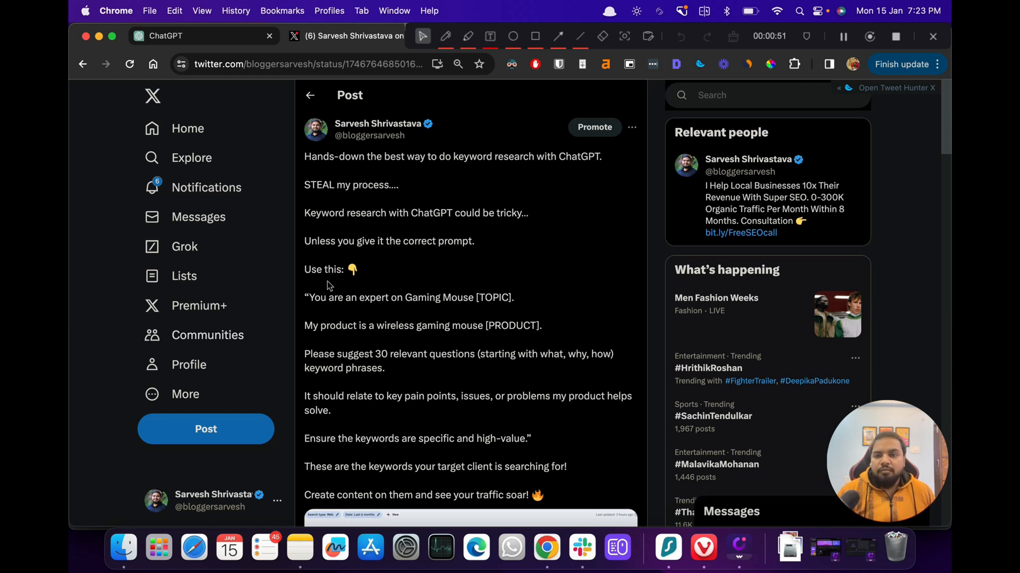
Highlight the gaming-mouse keyword research prompt in the X post for copying.
scroll(down, 3)
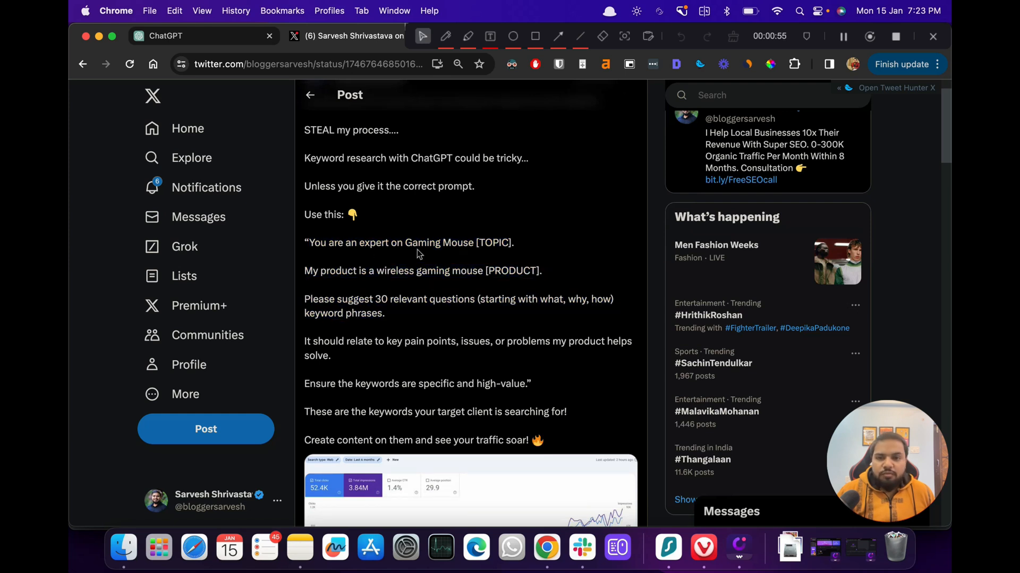
mouse_move(454, 268)
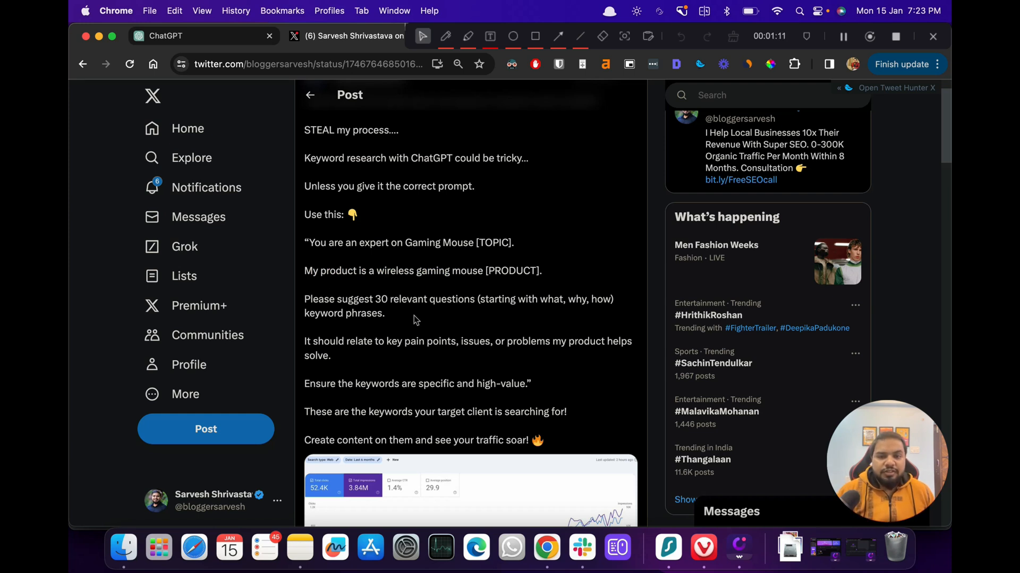
mouse_move(546, 313)
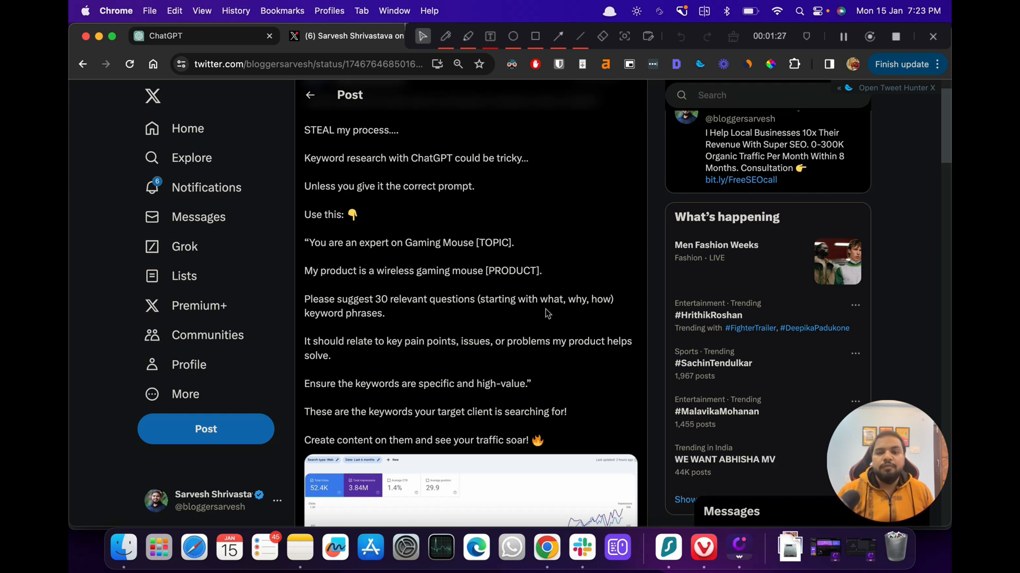
scroll(down, 3)
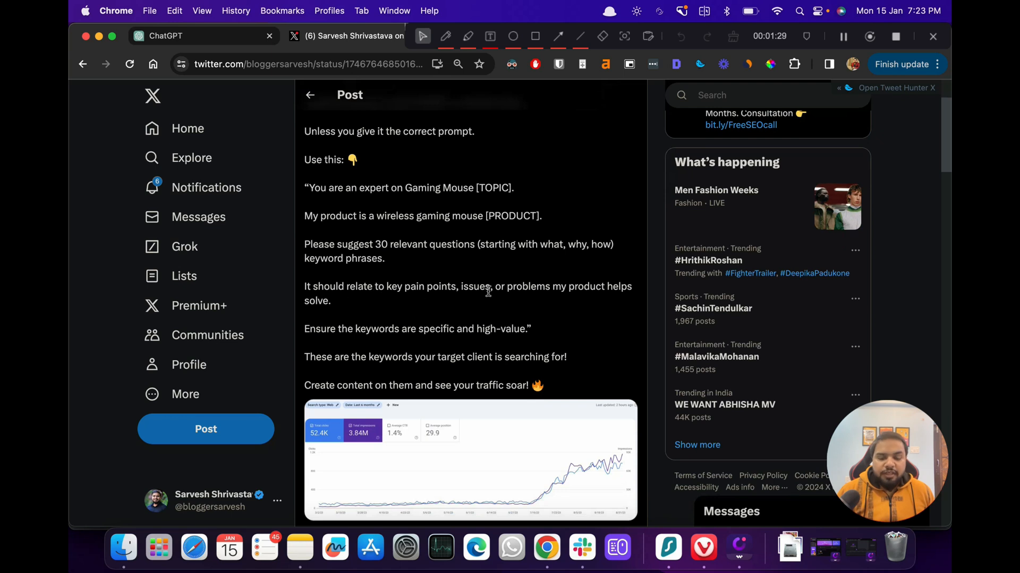
mouse_move(392, 306)
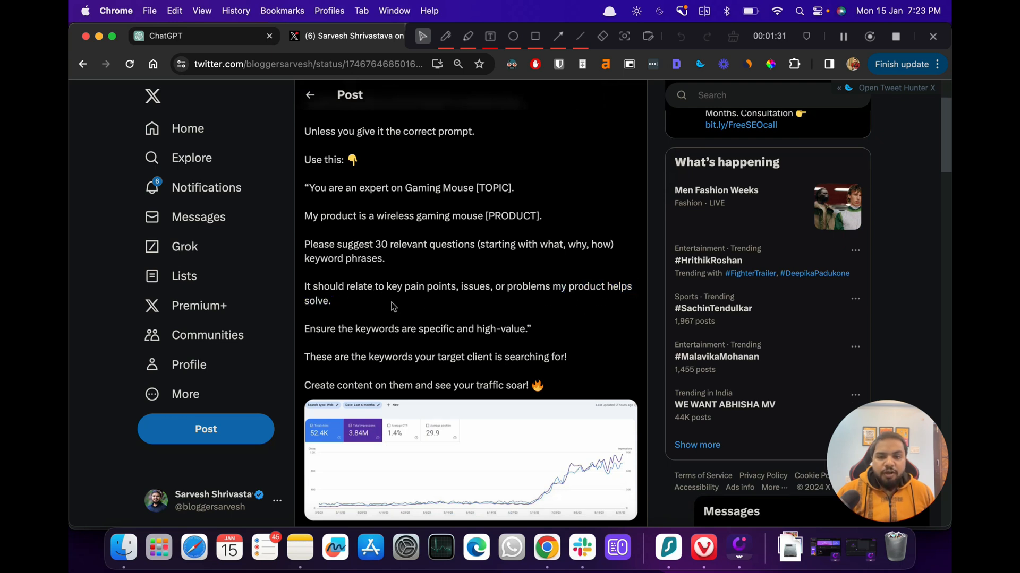
scroll(up, 3)
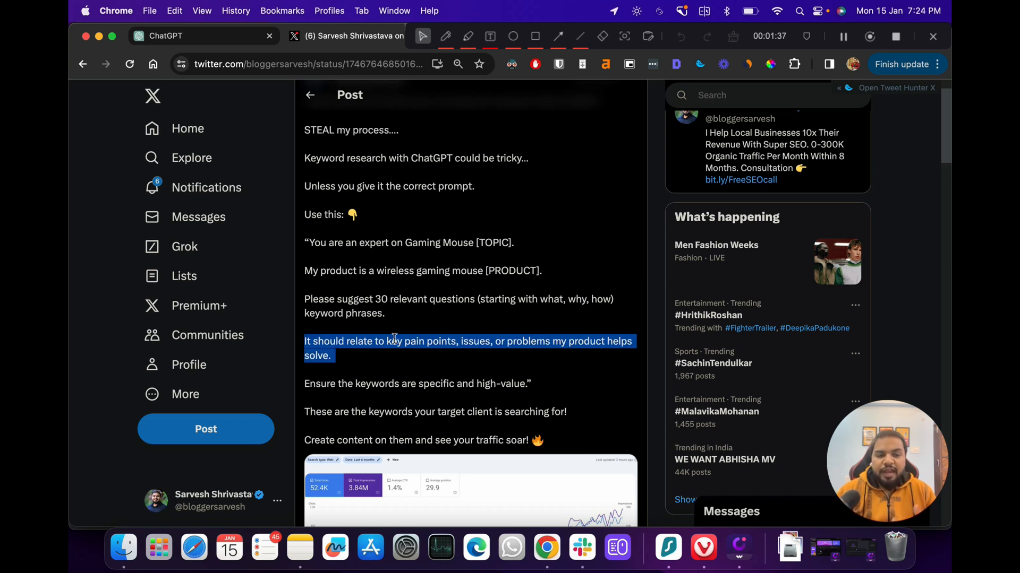
click(403, 383)
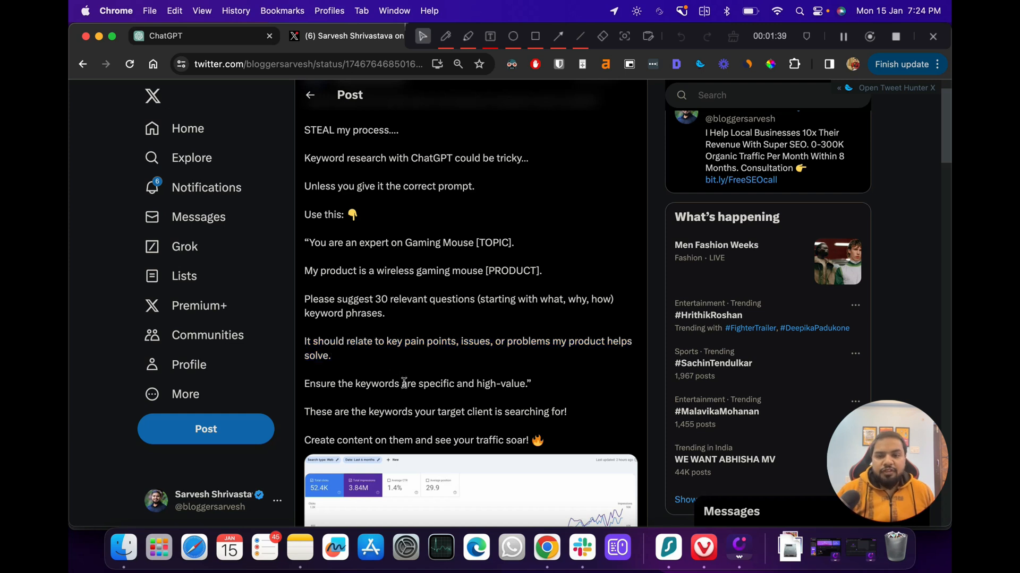
triple_click(417, 383)
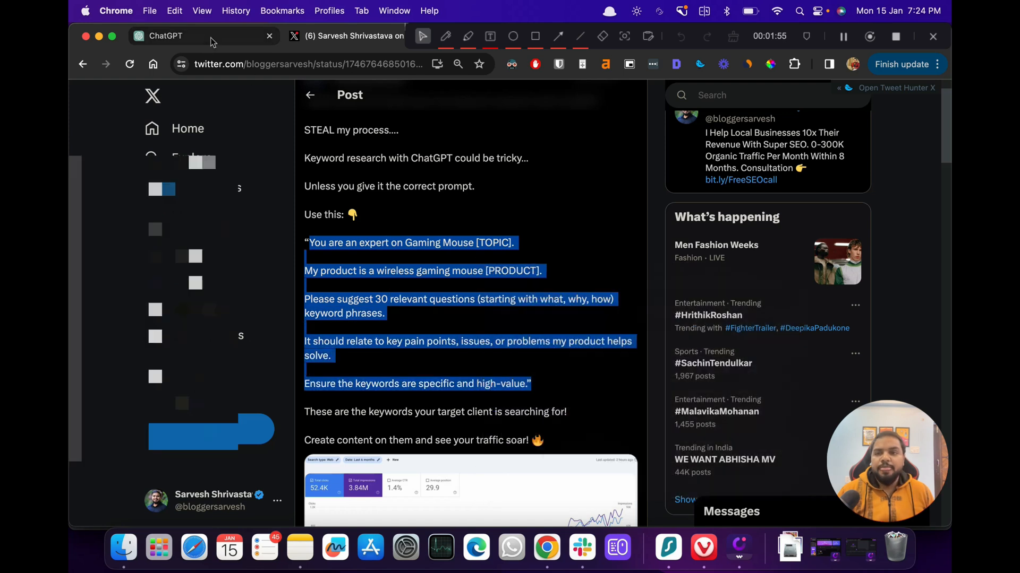
Review ChatGPT's 30 wireless gaming-mouse question keywords from the pasted prompt.
click(164, 36)
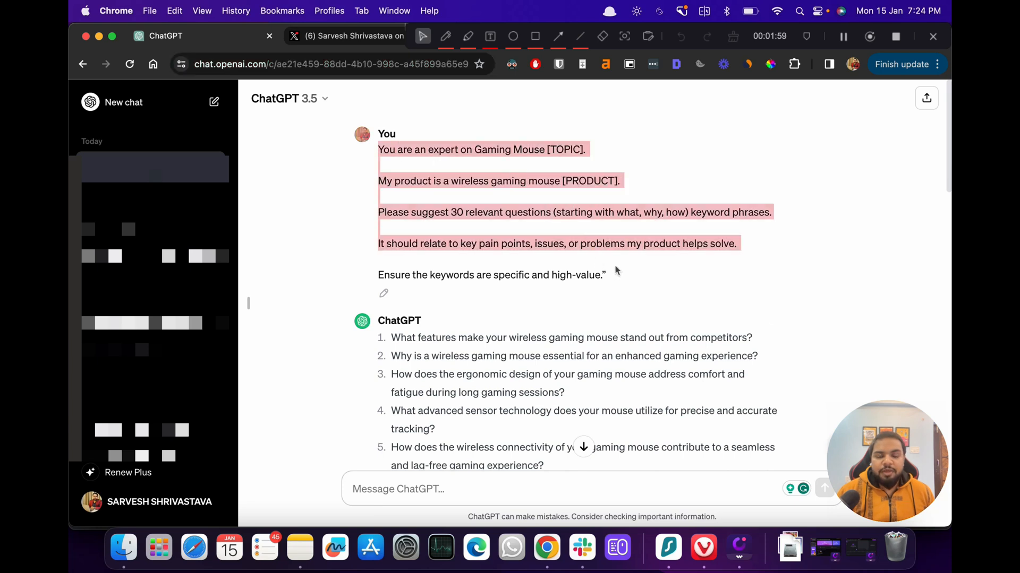
scroll(down, 3)
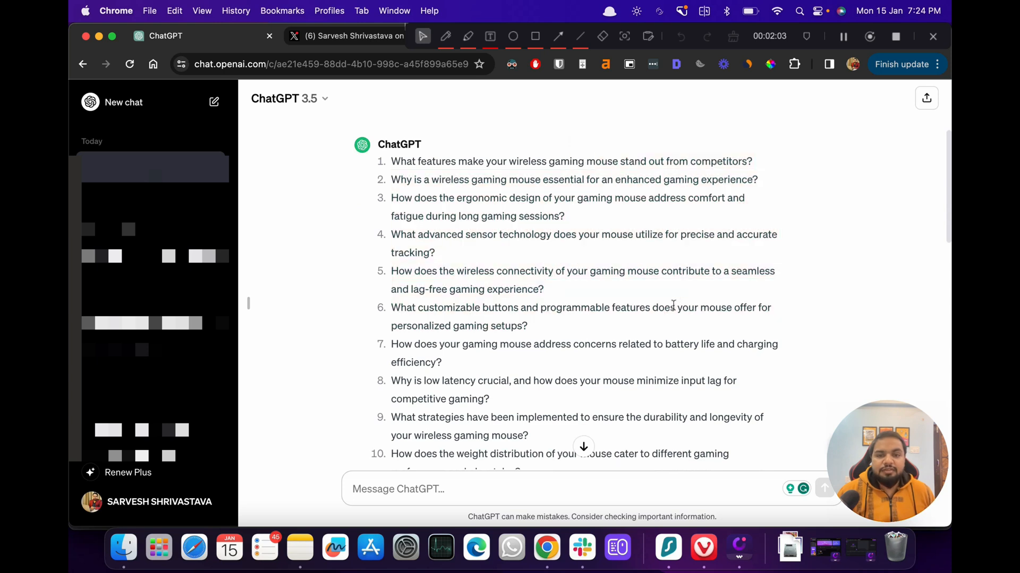
scroll(down, 3)
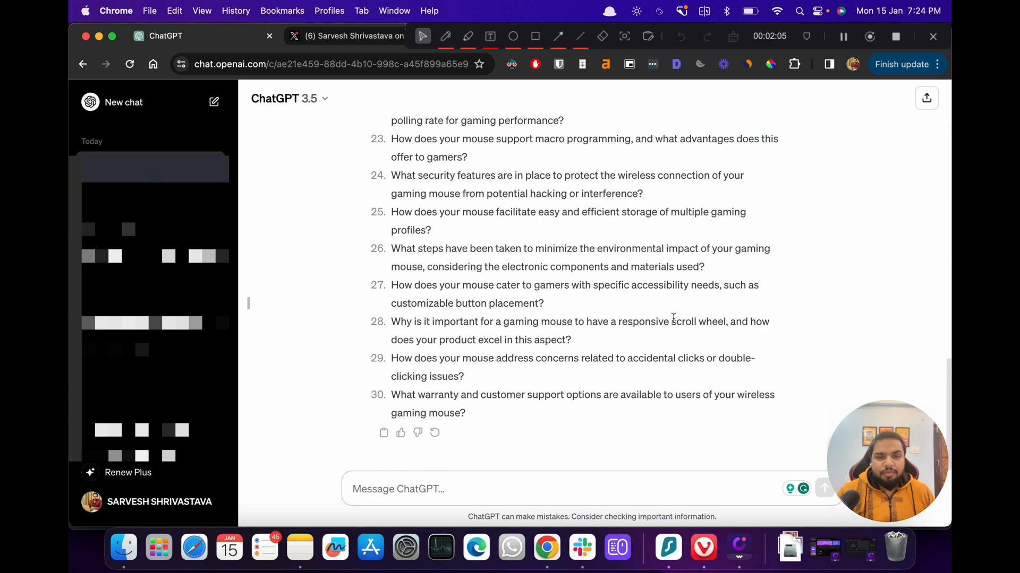
scroll(up, 3)
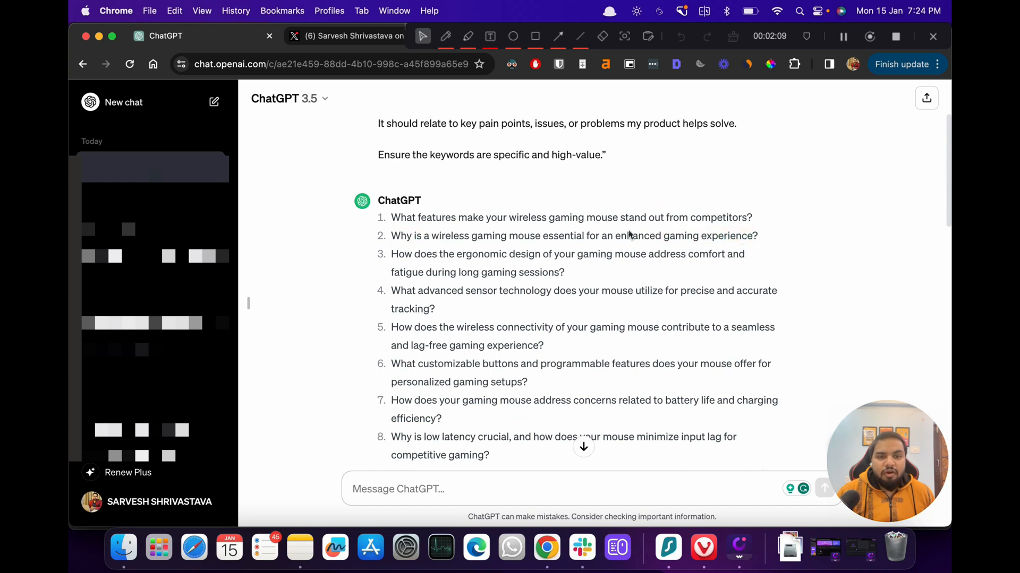
mouse_move(427, 239)
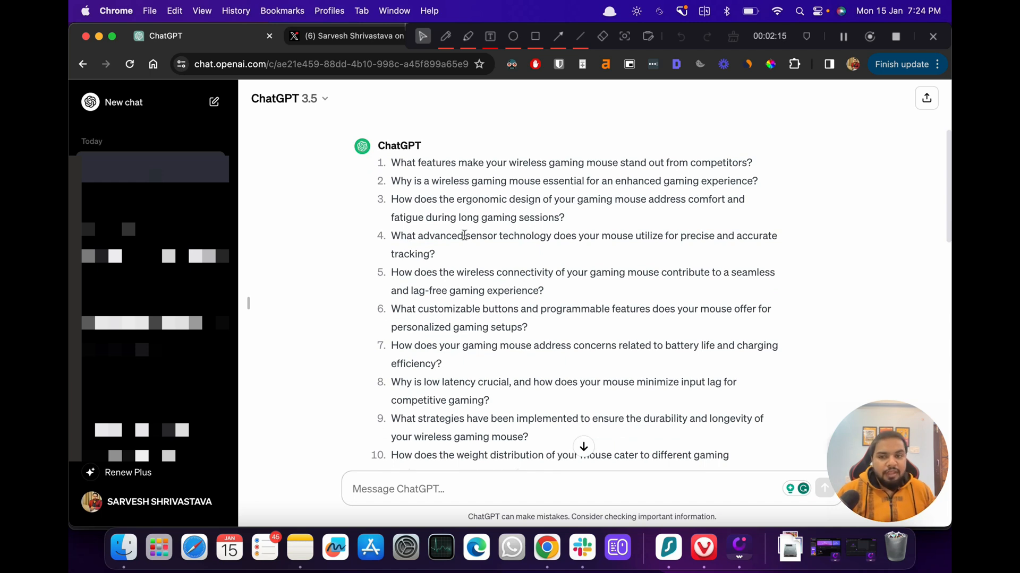
scroll(down, 3)
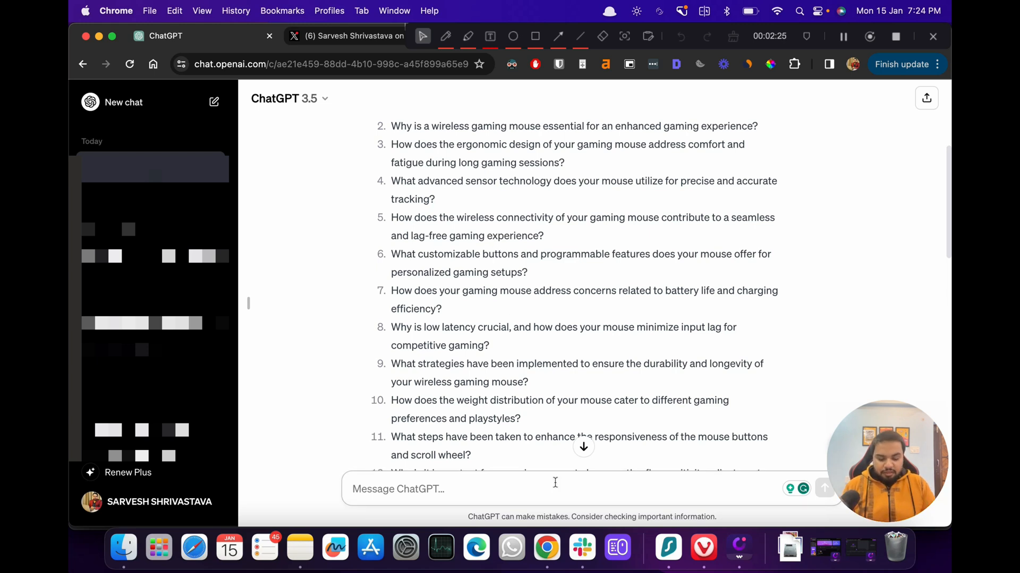
Ask ChatGPT to 'Keep the word count in these keywords under 8' and review the shortened list.
text(Keep the word)
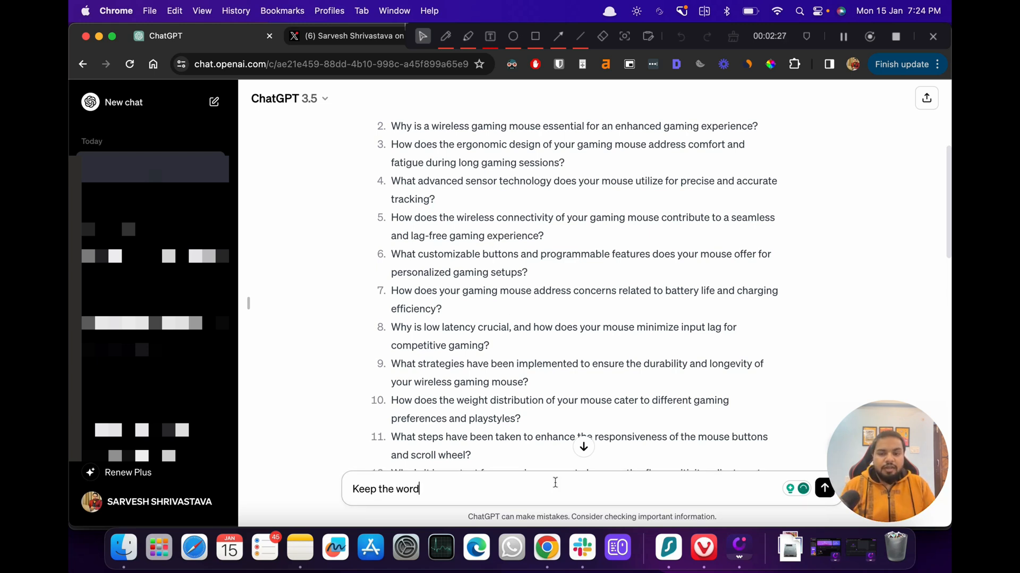
text(count in these keywor)
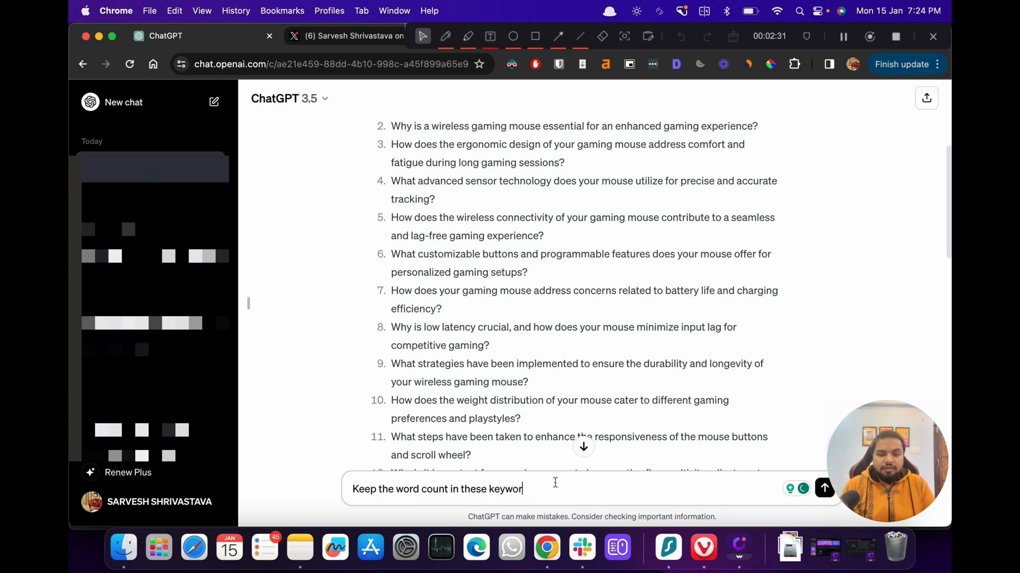
text(ds under)
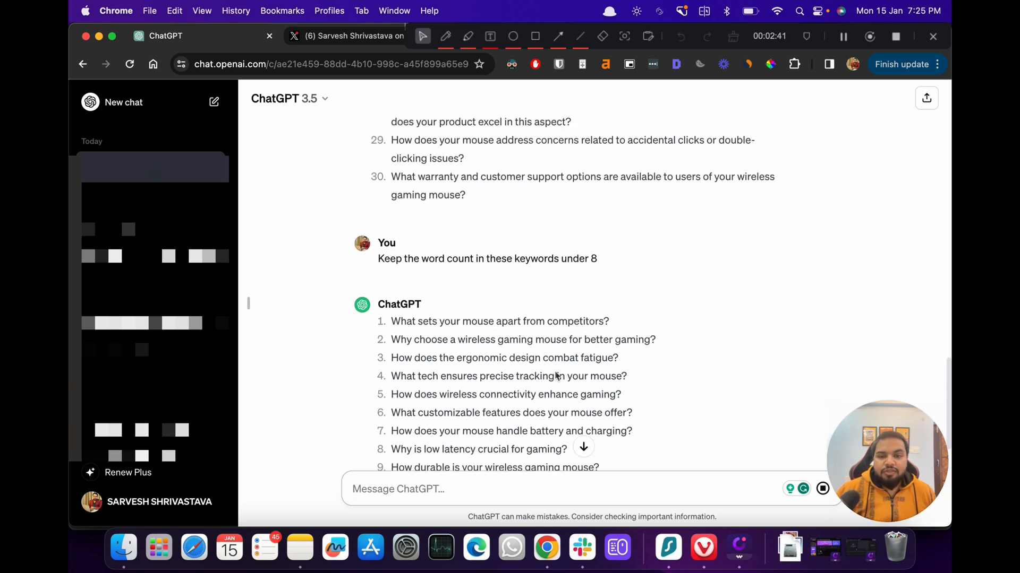
mouse_move(631, 362)
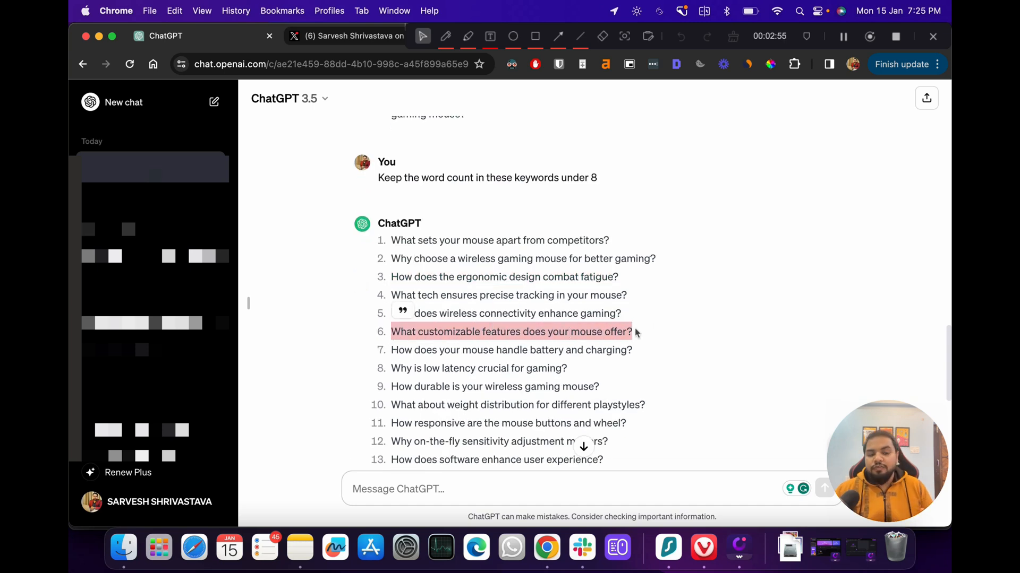
mouse_move(630, 322)
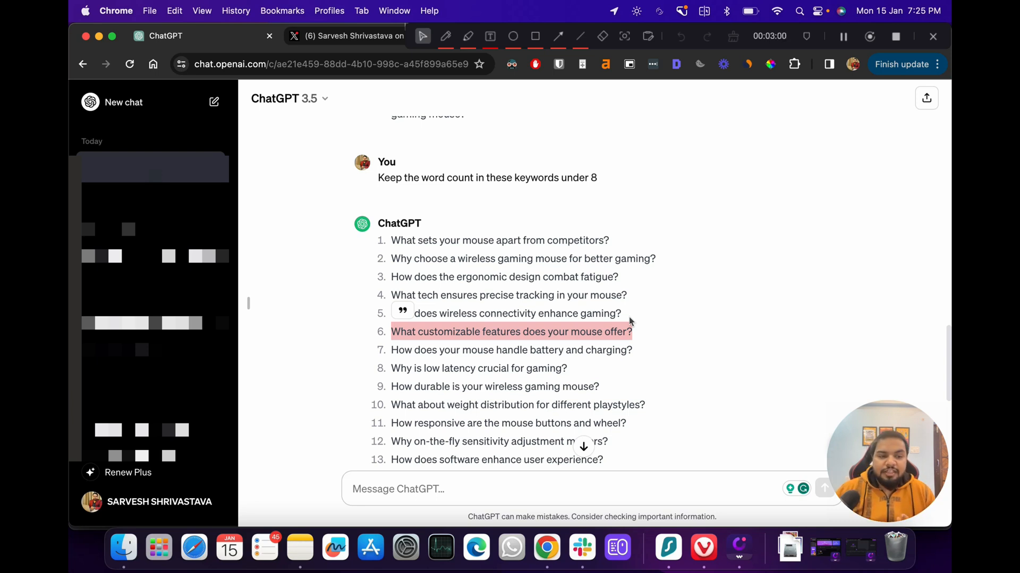
scroll(up, 3)
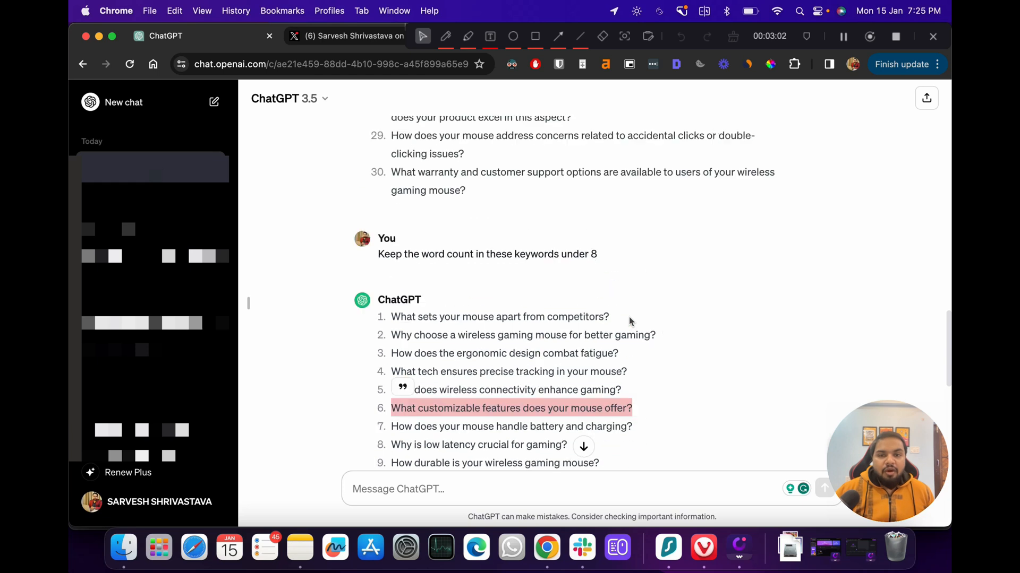
scroll(down, 3)
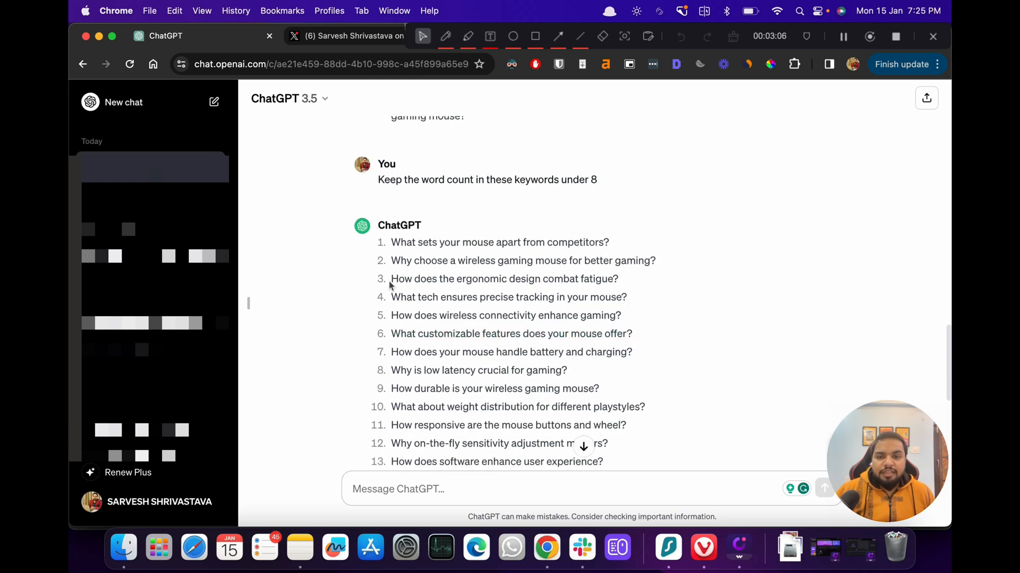
Search the ergonomic design combat fatigue question in Keywords Explorer for the United States.
right_click(504, 278)
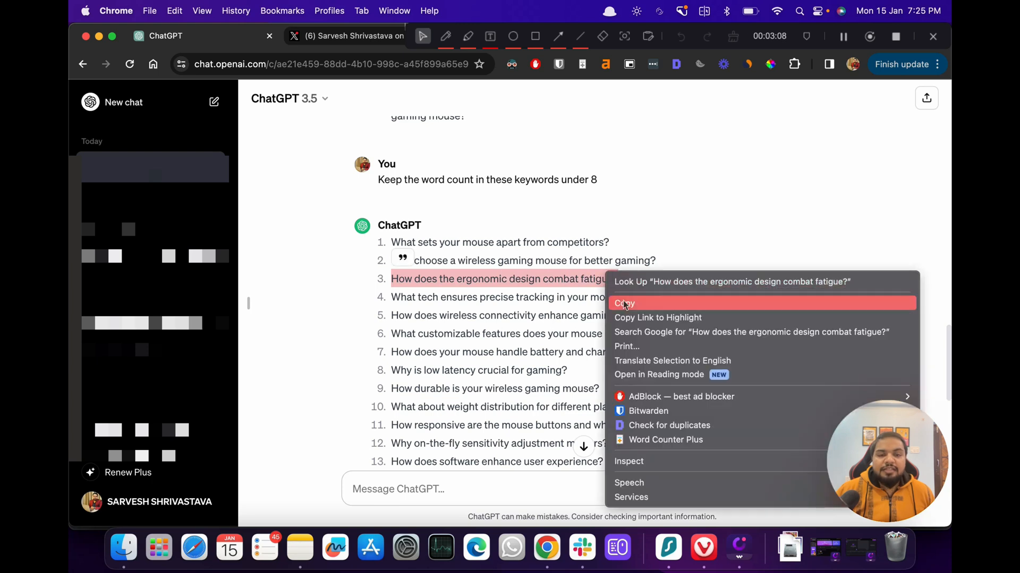
click(623, 304)
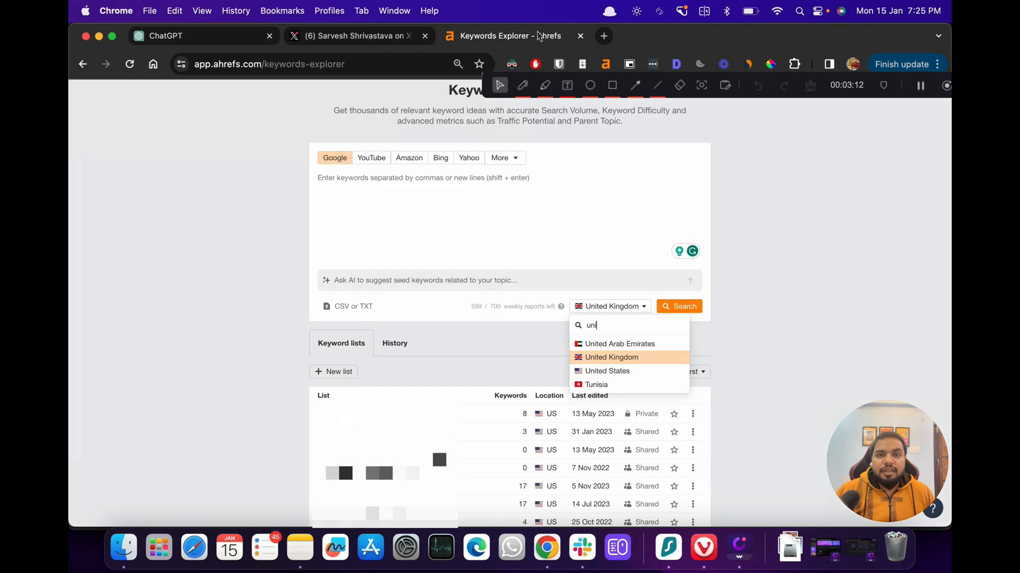
right_click(423, 221)
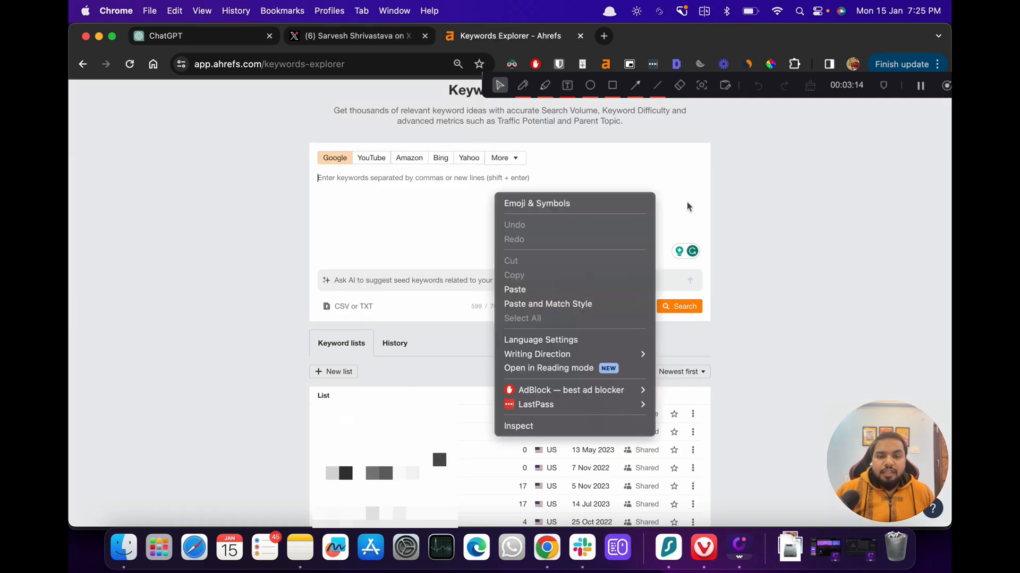
click(515, 289)
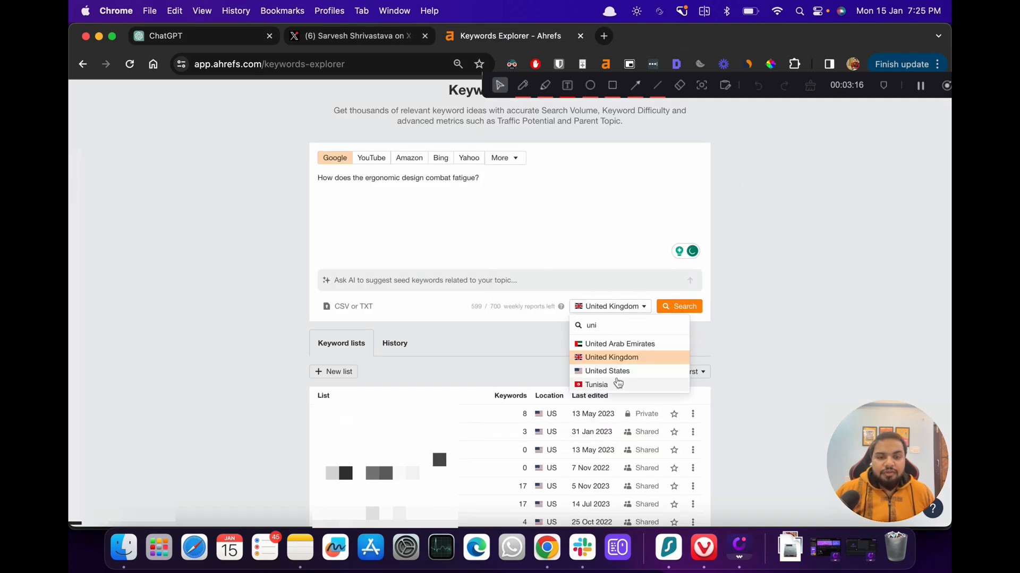
click(606, 371)
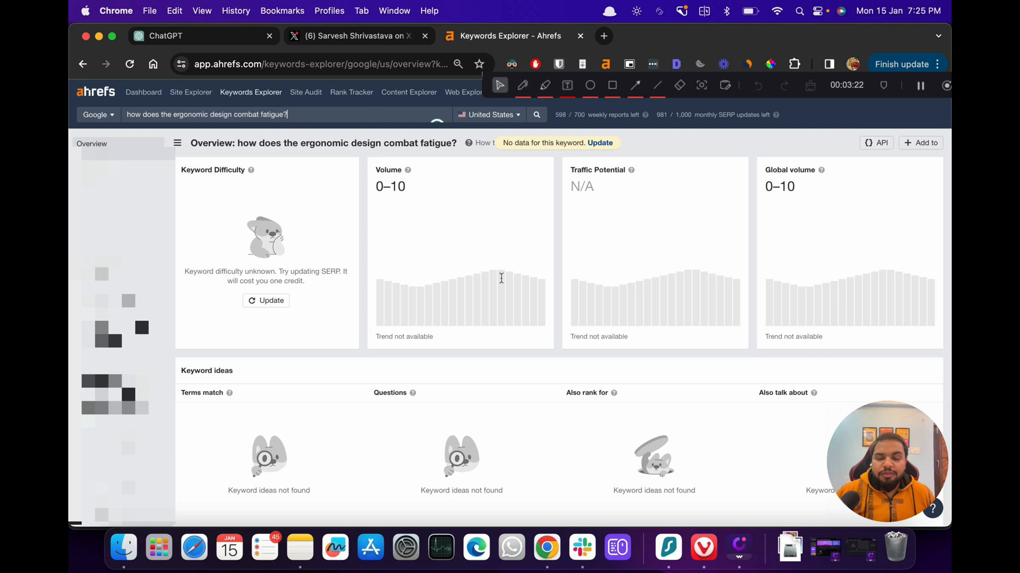
Review the keyword overview showing no SERP or difficulty data before updating it.
scroll(down, 3)
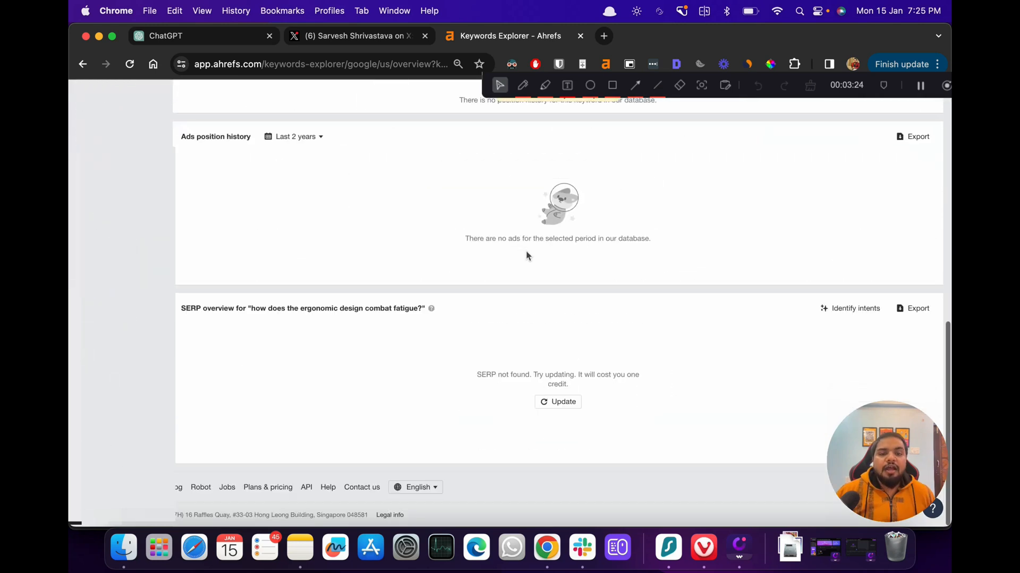
mouse_move(510, 261)
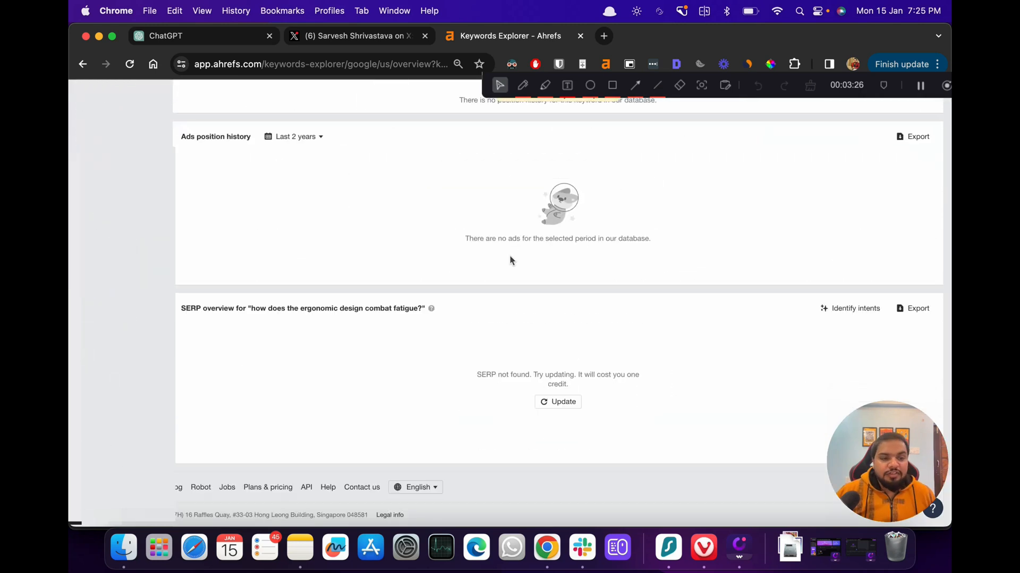
scroll(up, 3)
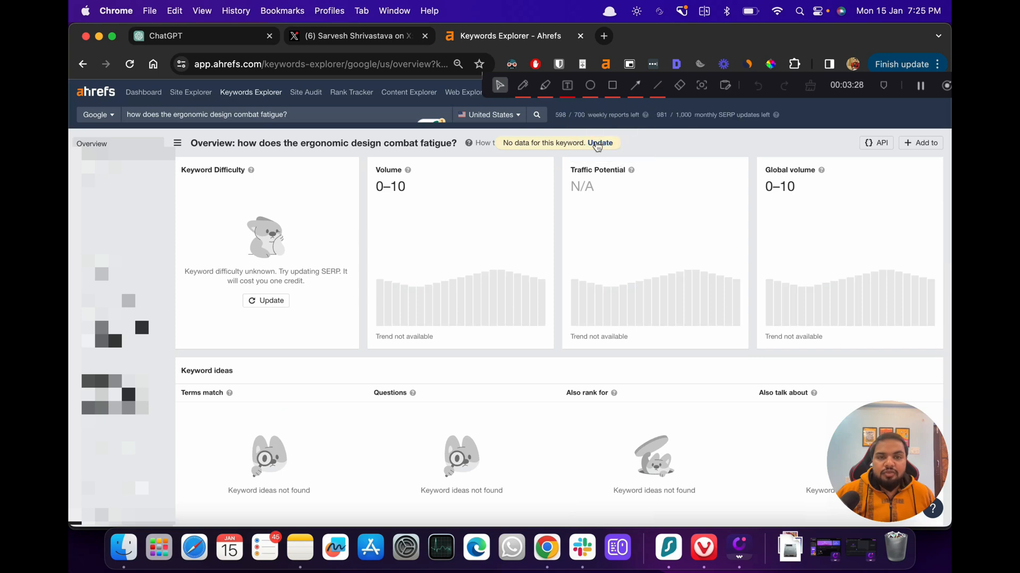
scroll(down, 3)
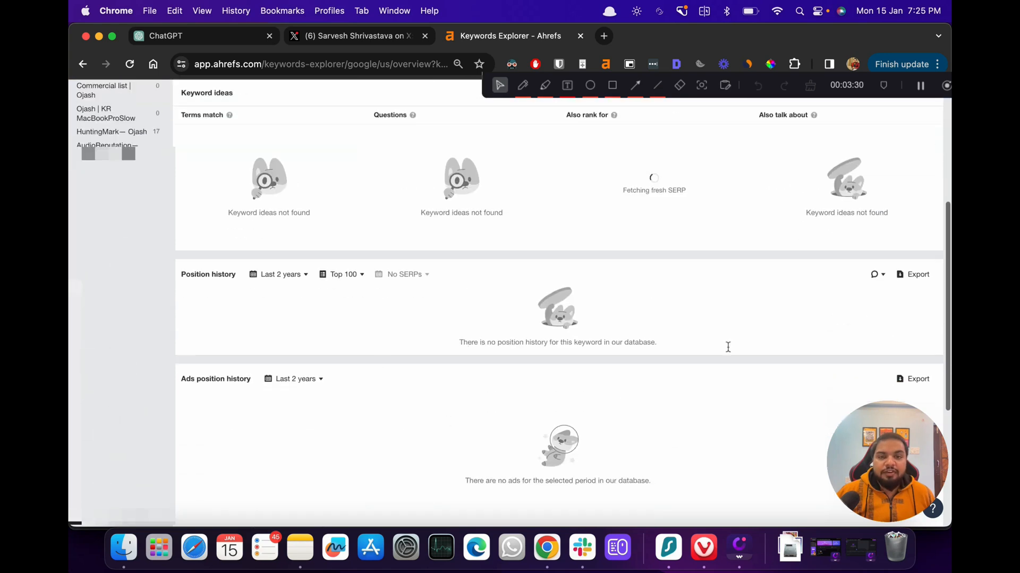
scroll(down, 3)
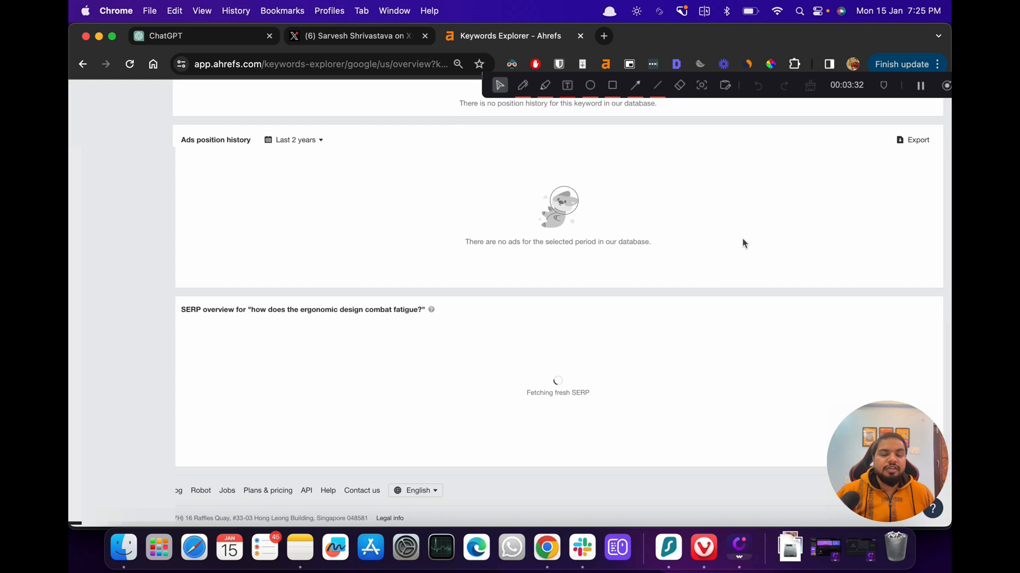
scroll(up, 3)
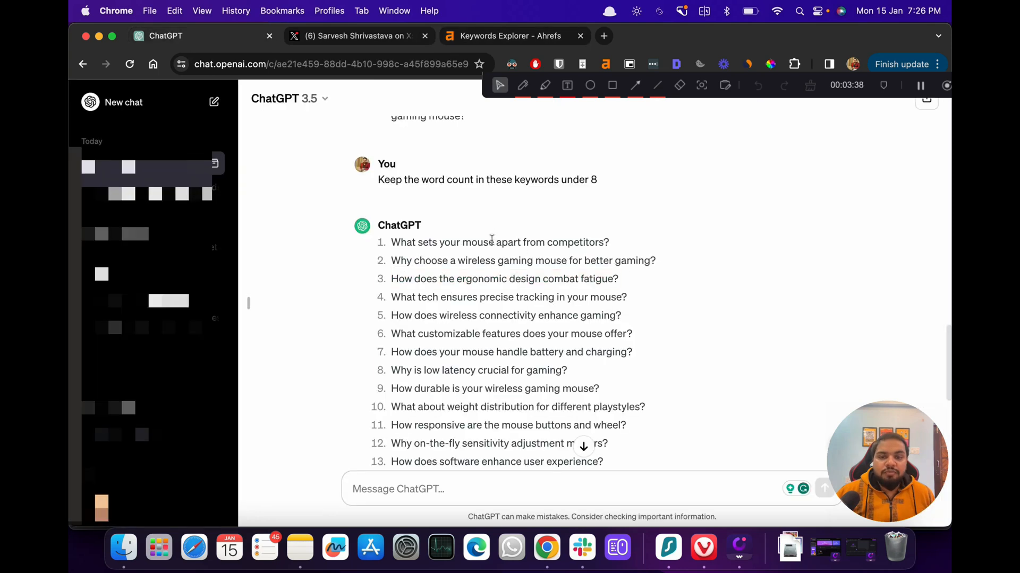
scroll(down, 3)
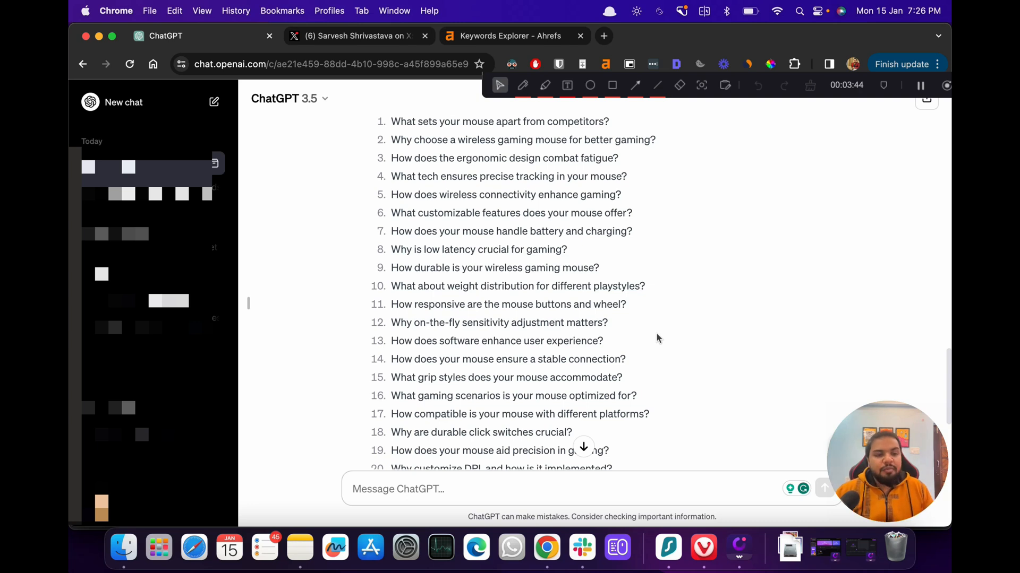
scroll(down, 3)
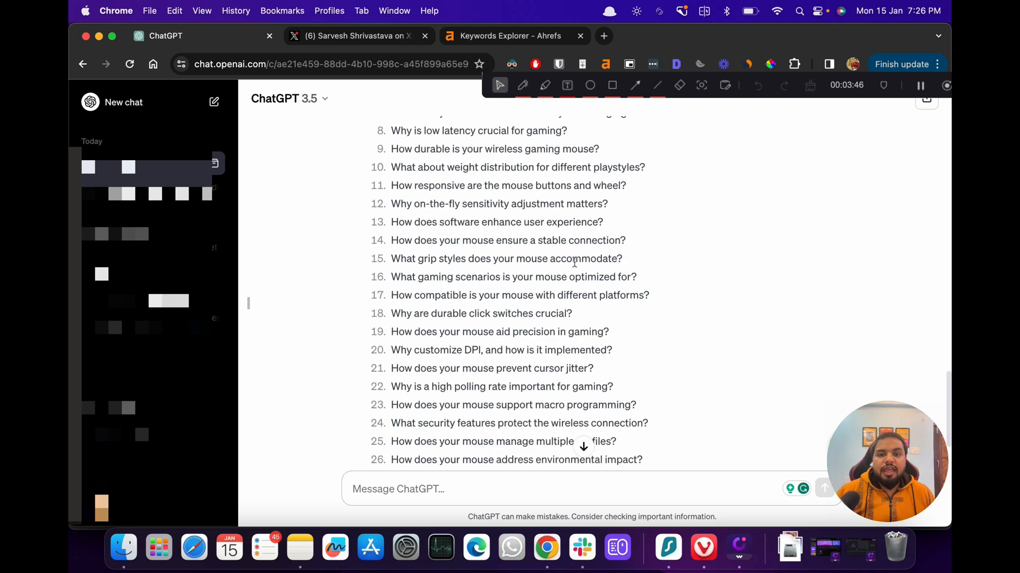
scroll(down, 3)
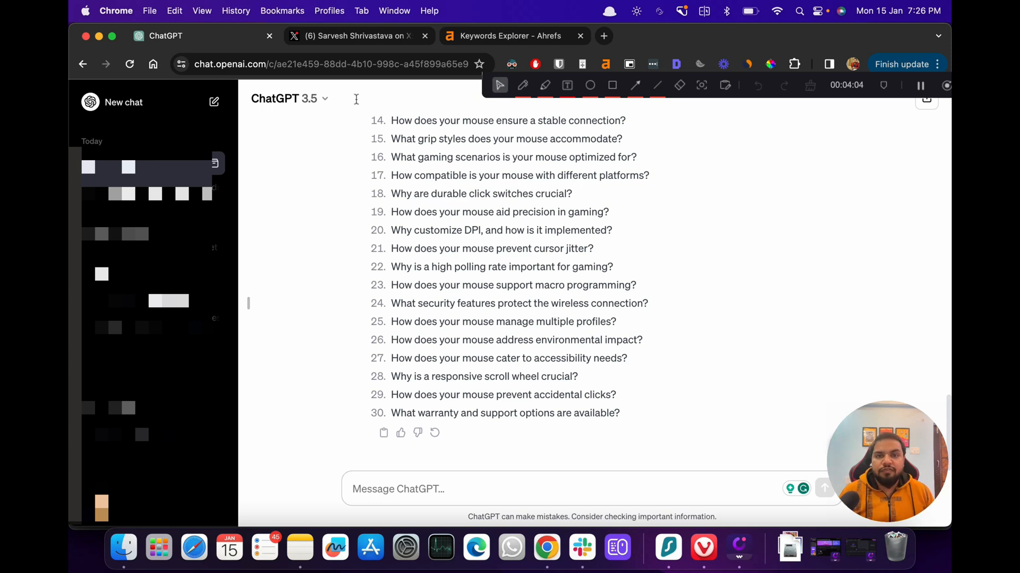
click(510, 35)
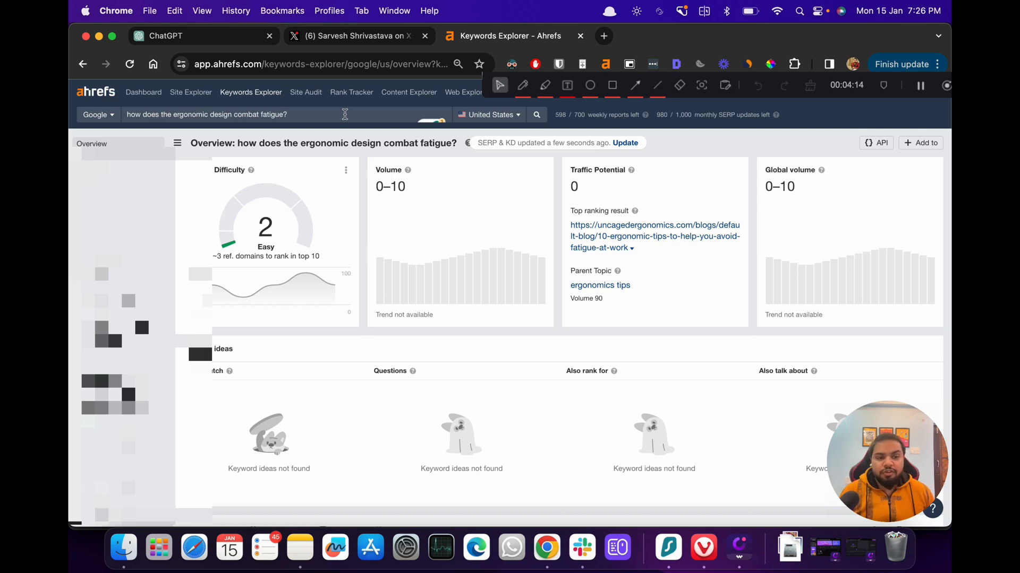
mouse_move(366, 158)
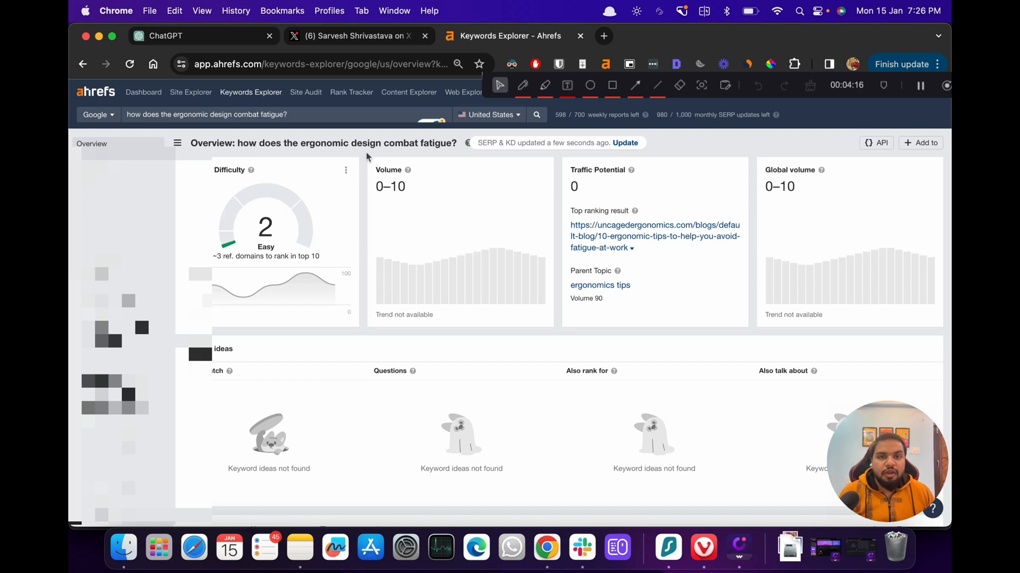
Scroll to the SERP overview led by uncagedergonomics' ergonomic tips article, difficulty 2.
scroll(down, 3)
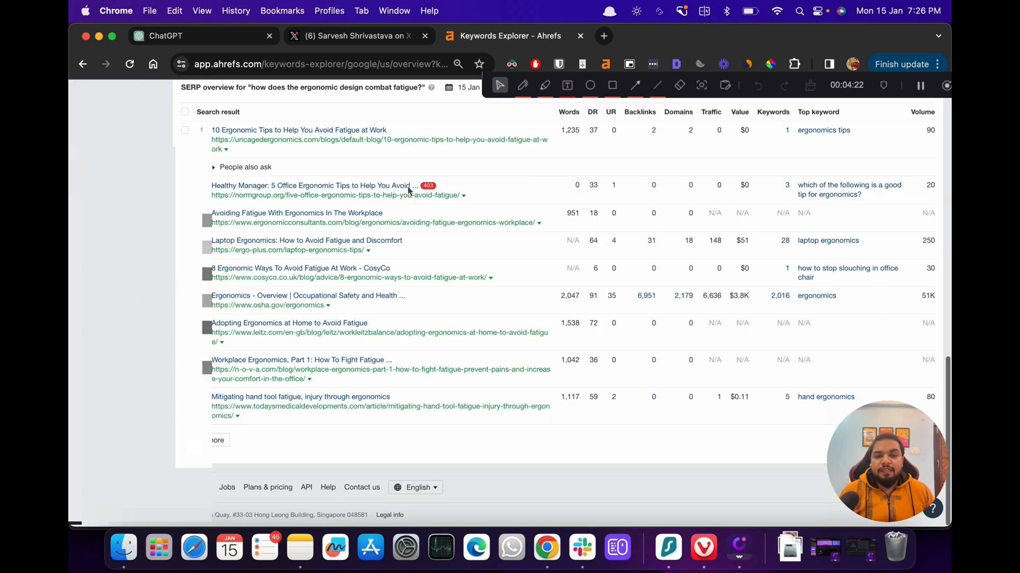
scroll(up, 3)
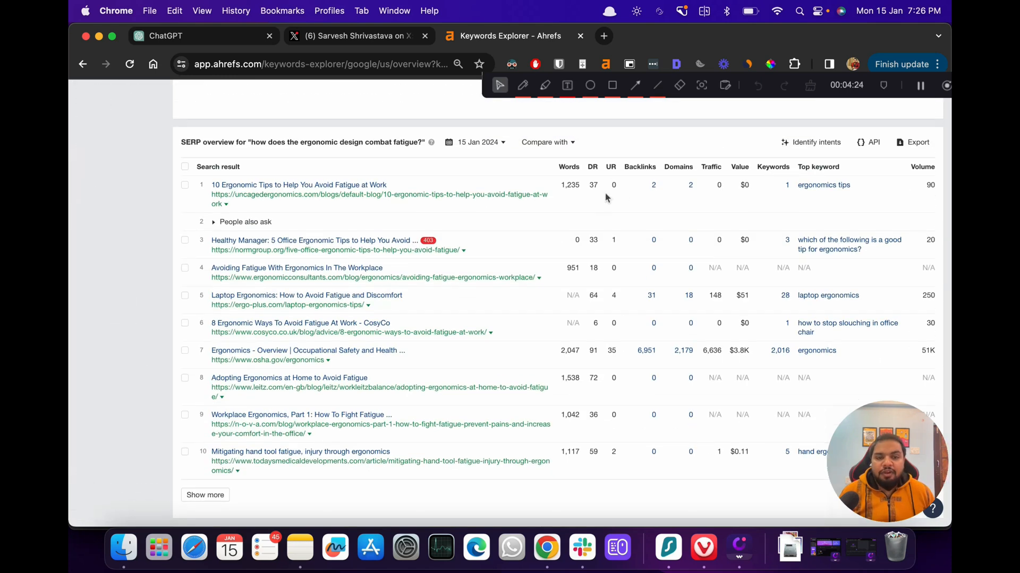
mouse_move(312, 240)
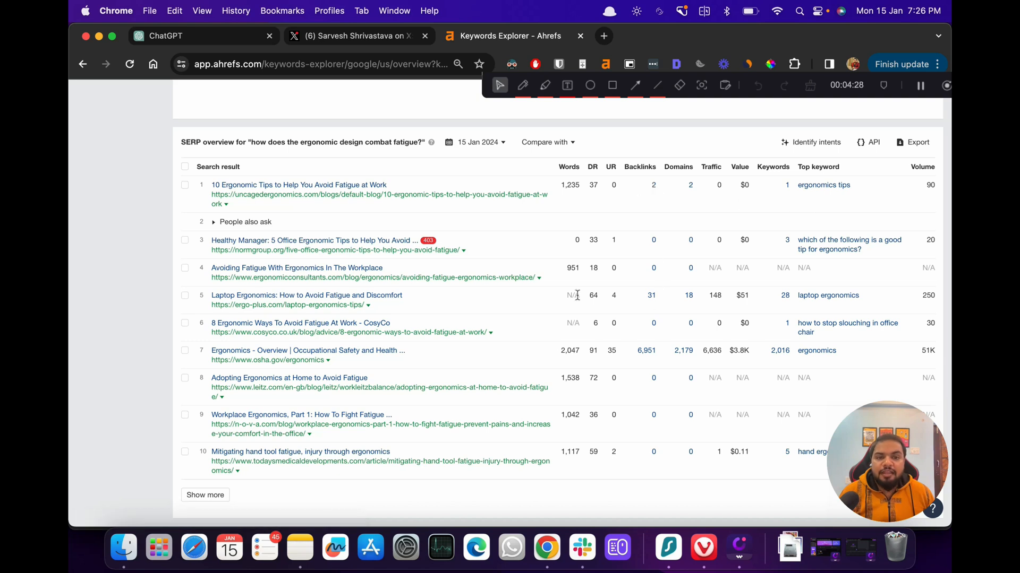
mouse_move(585, 455)
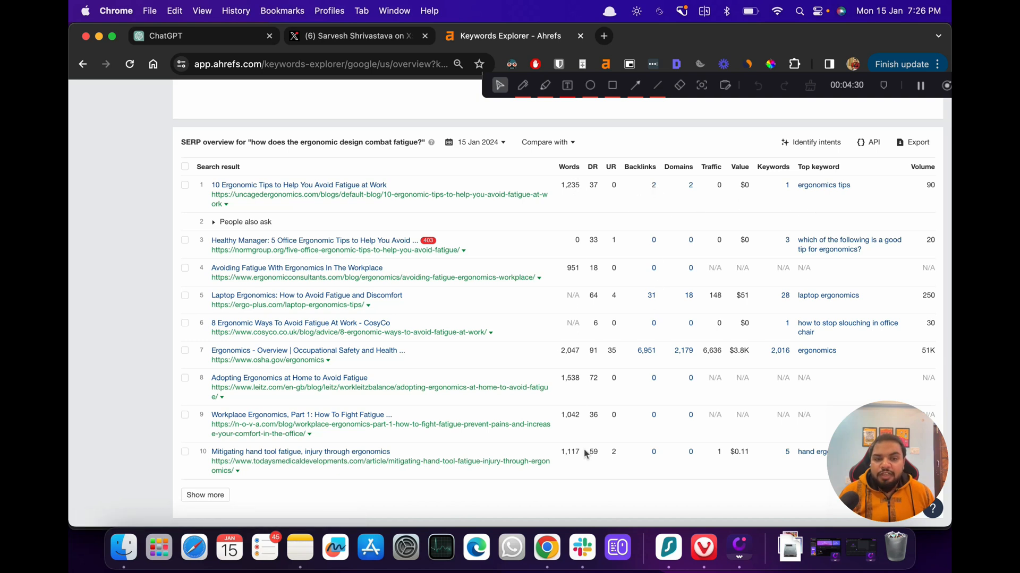
mouse_move(573, 397)
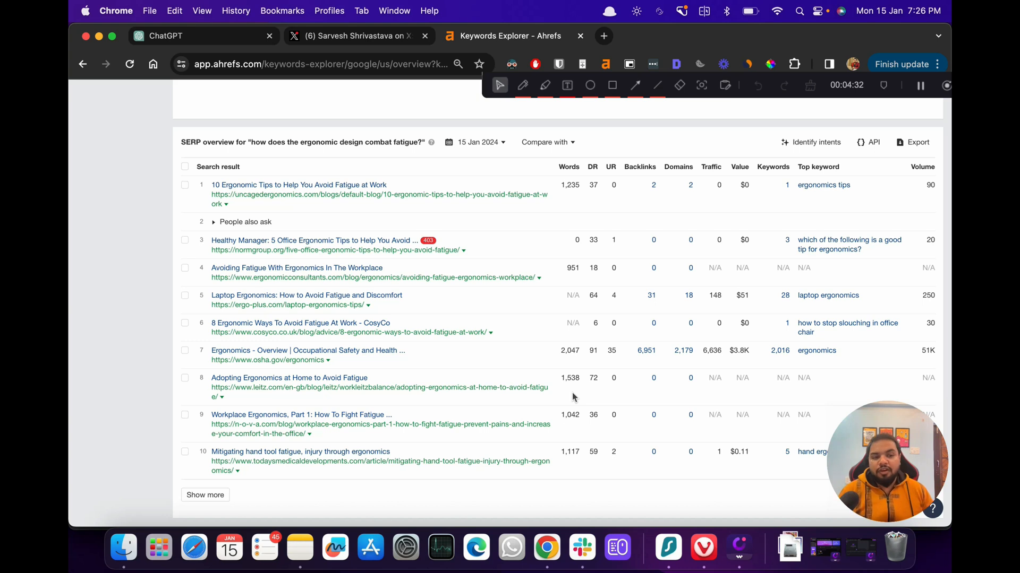